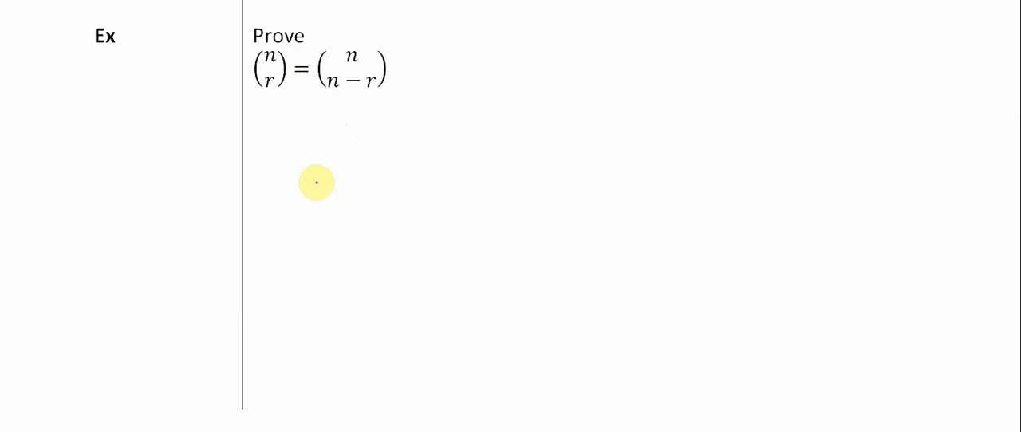
pyautogui.moveTo(318, 208)
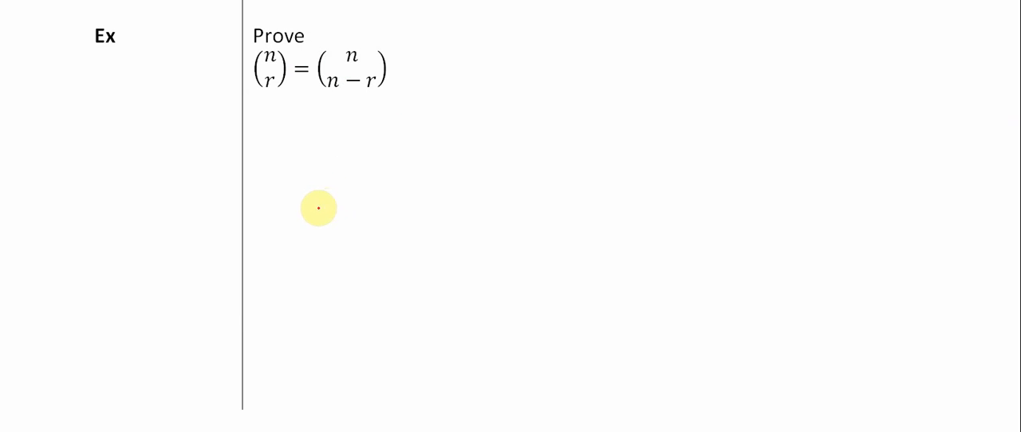
pyautogui.moveTo(323, 214)
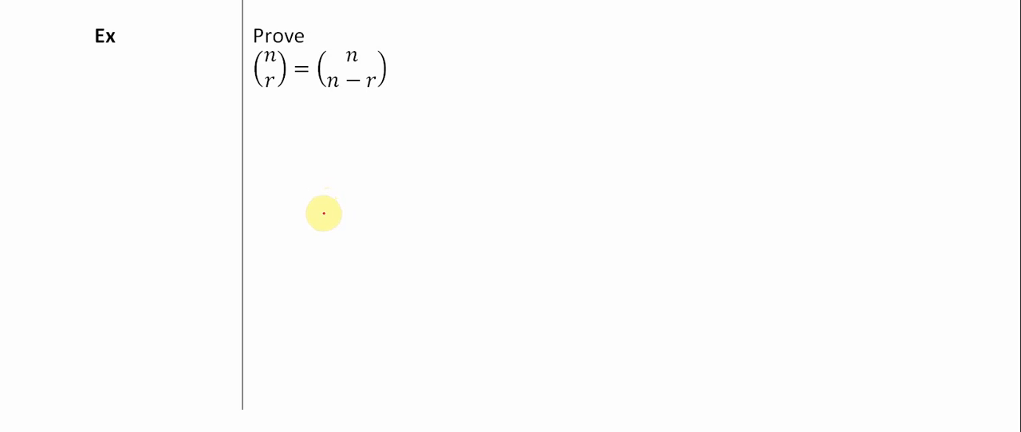
pyautogui.moveTo(339, 181)
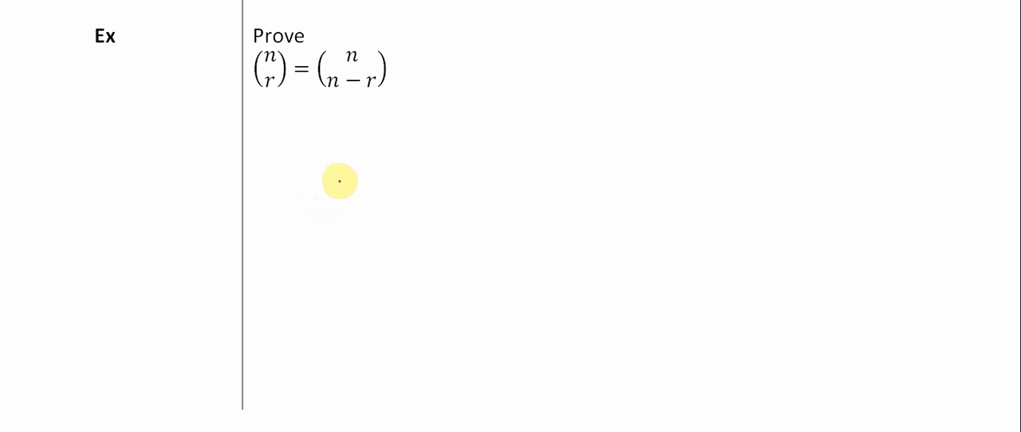
pyautogui.moveTo(335, 179)
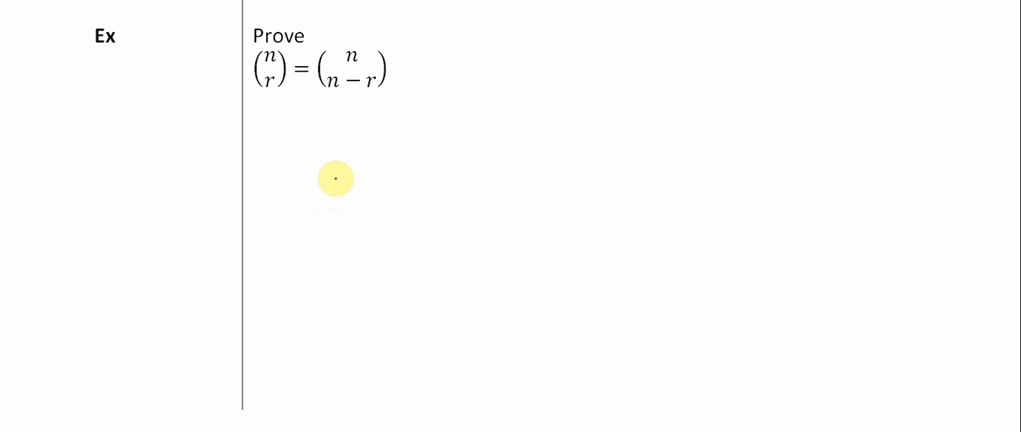
pyautogui.moveTo(309, 201)
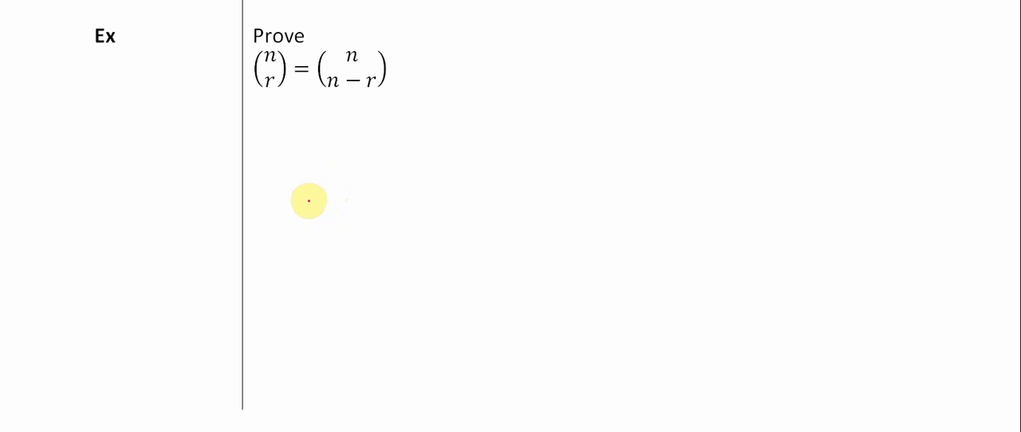
pyautogui.moveTo(305, 159)
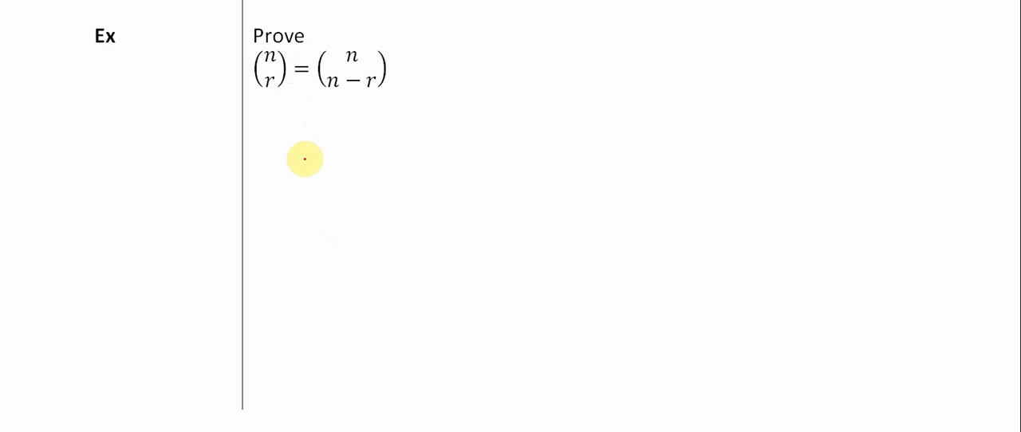
pyautogui.moveTo(346, 187)
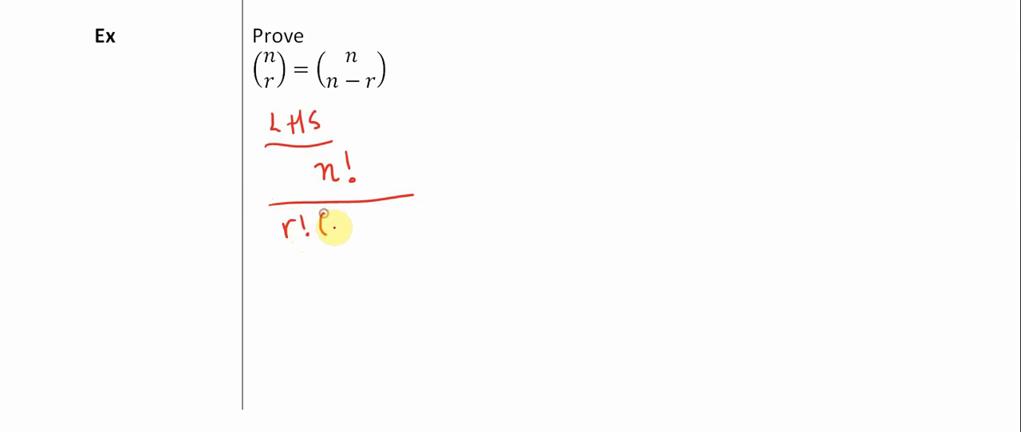
# Complete the red denominator r!(n−r)!, giving the LHS expansion n!/(r!(n−r)!)
pyautogui.moveTo(319, 227); pyautogui.dragTo(406, 227)
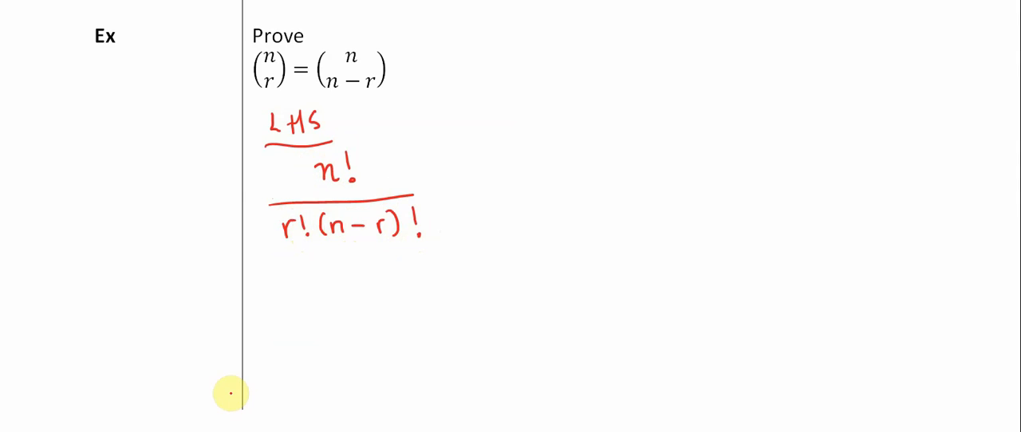
pyautogui.moveTo(239, 323)
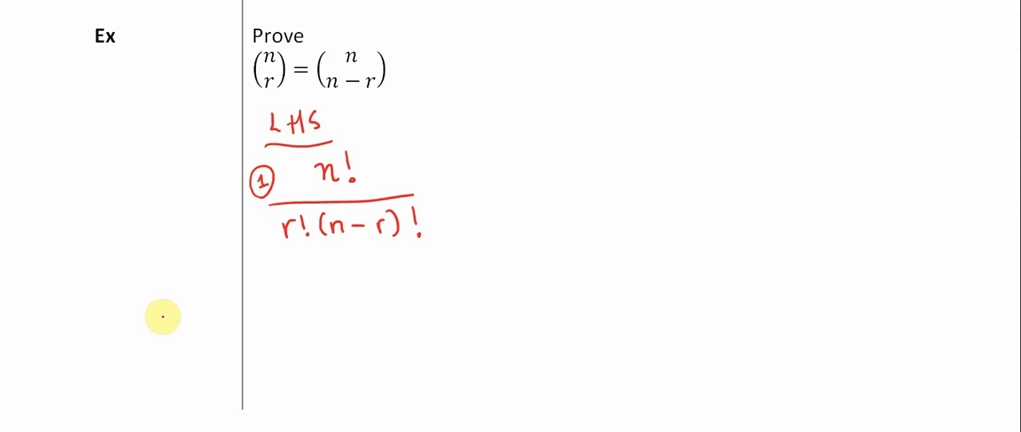
pyautogui.moveTo(629, 186)
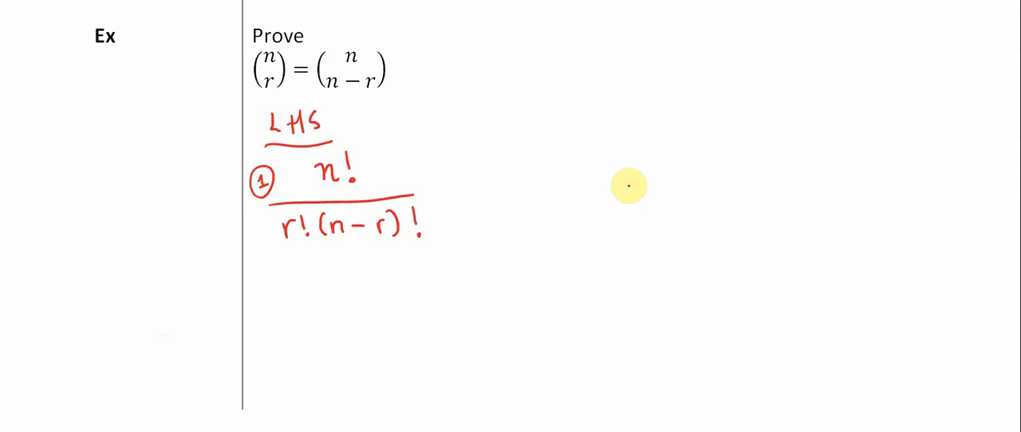
pyautogui.moveTo(604, 145)
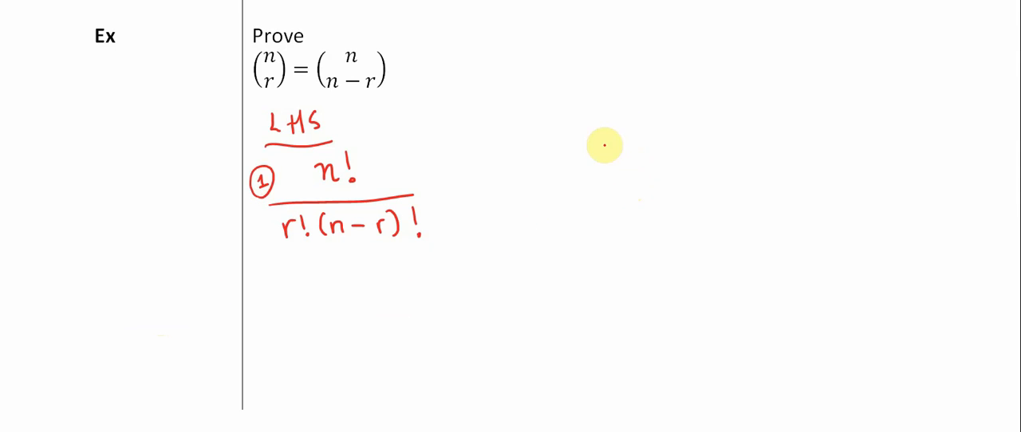